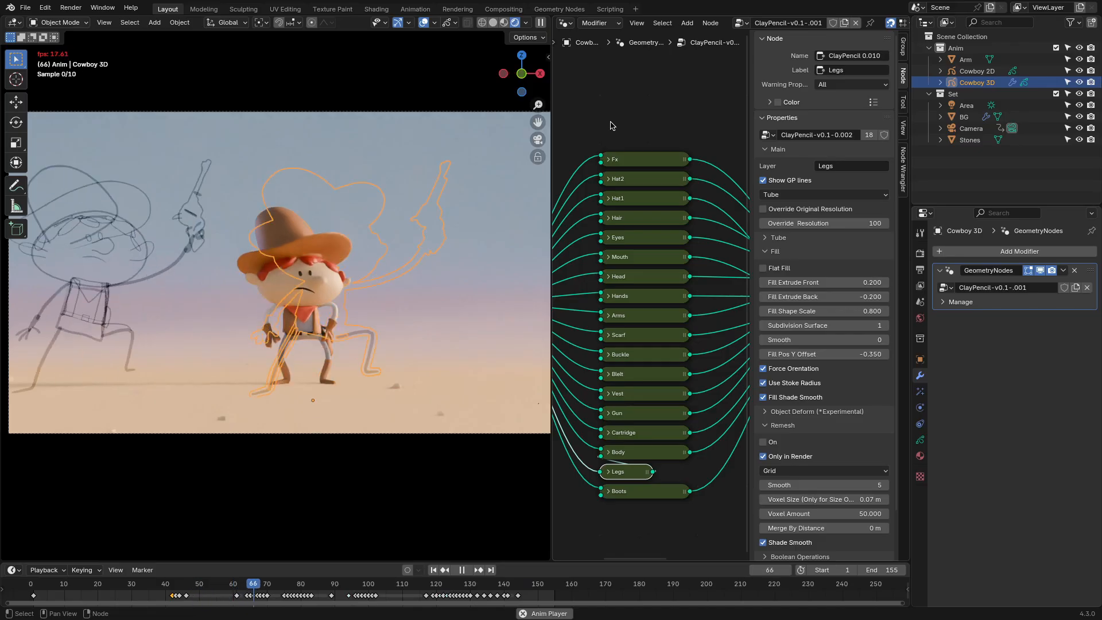
left_click(503, 583)
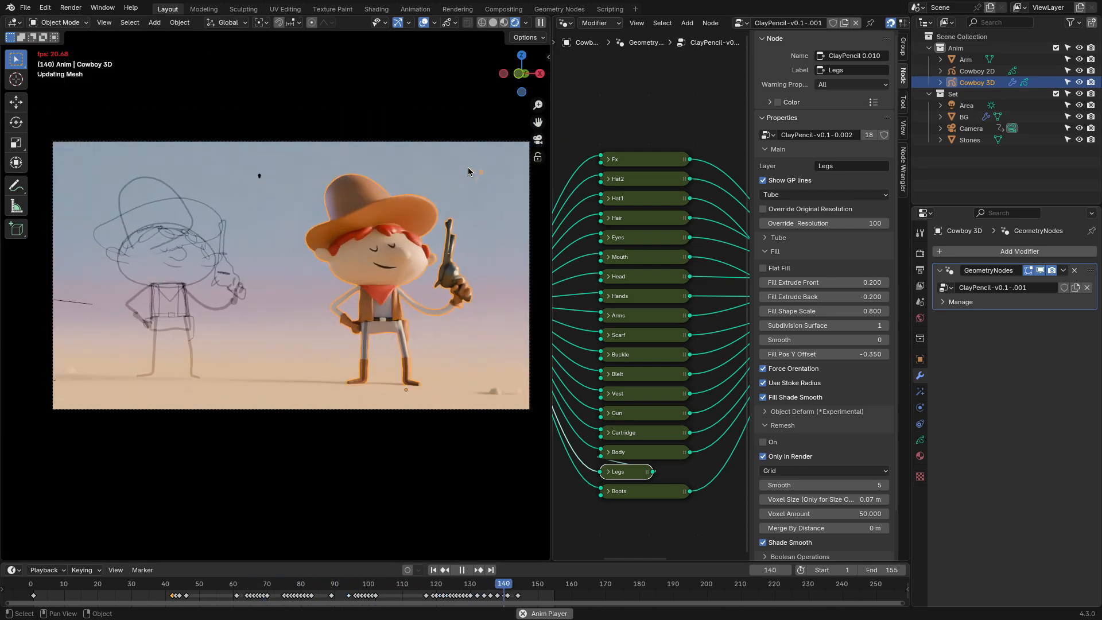